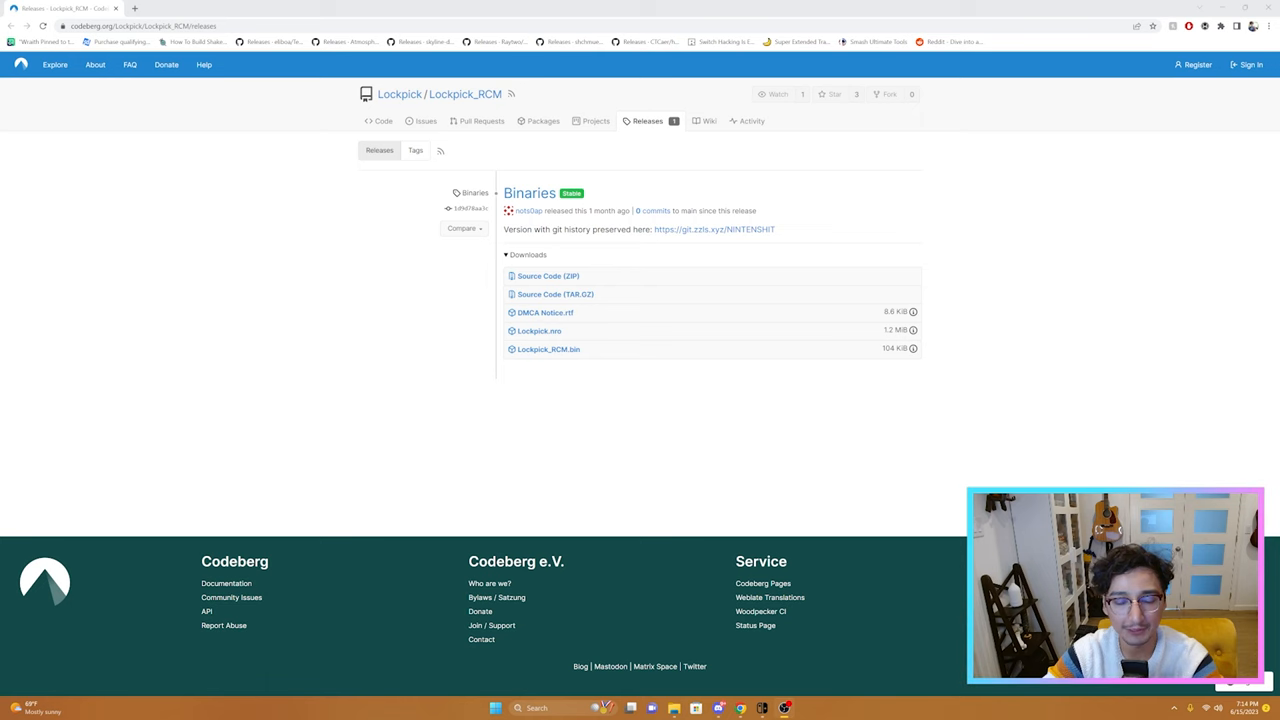
mouse_move(1164, 368)
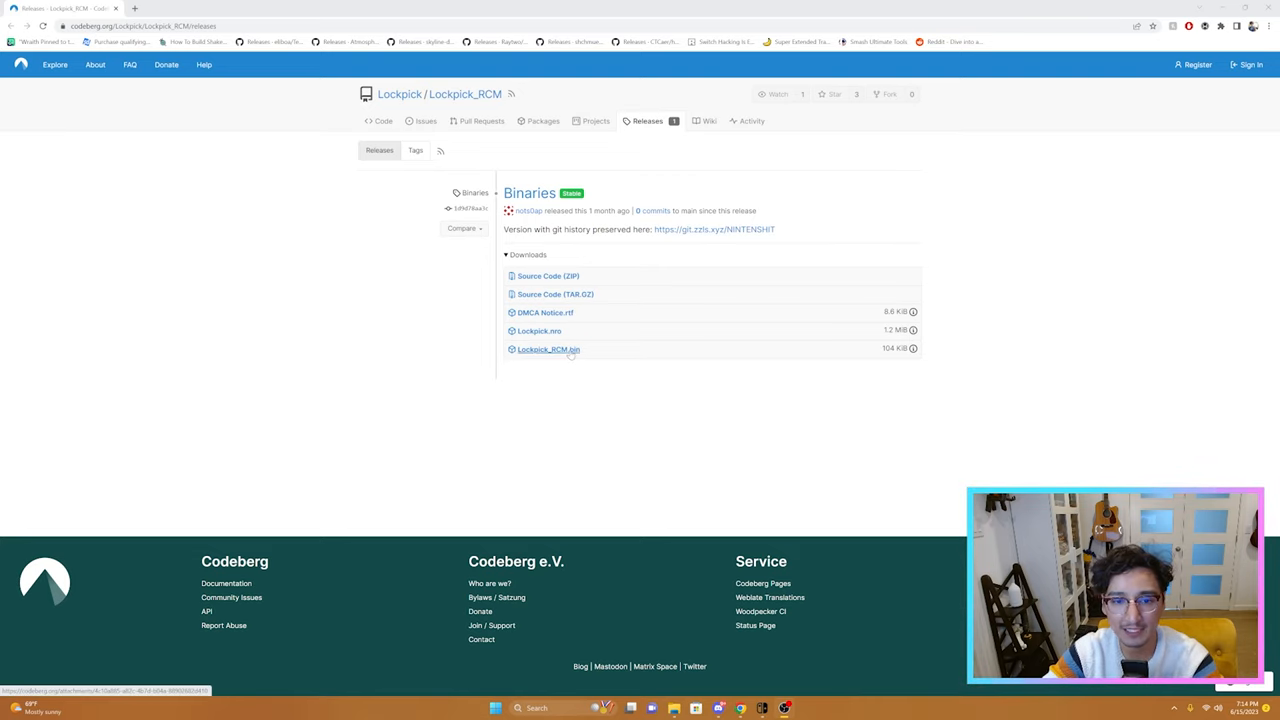
Download Lockpick_RCM.bin from the Binaries release on the Codeberg releases page
click(548, 348)
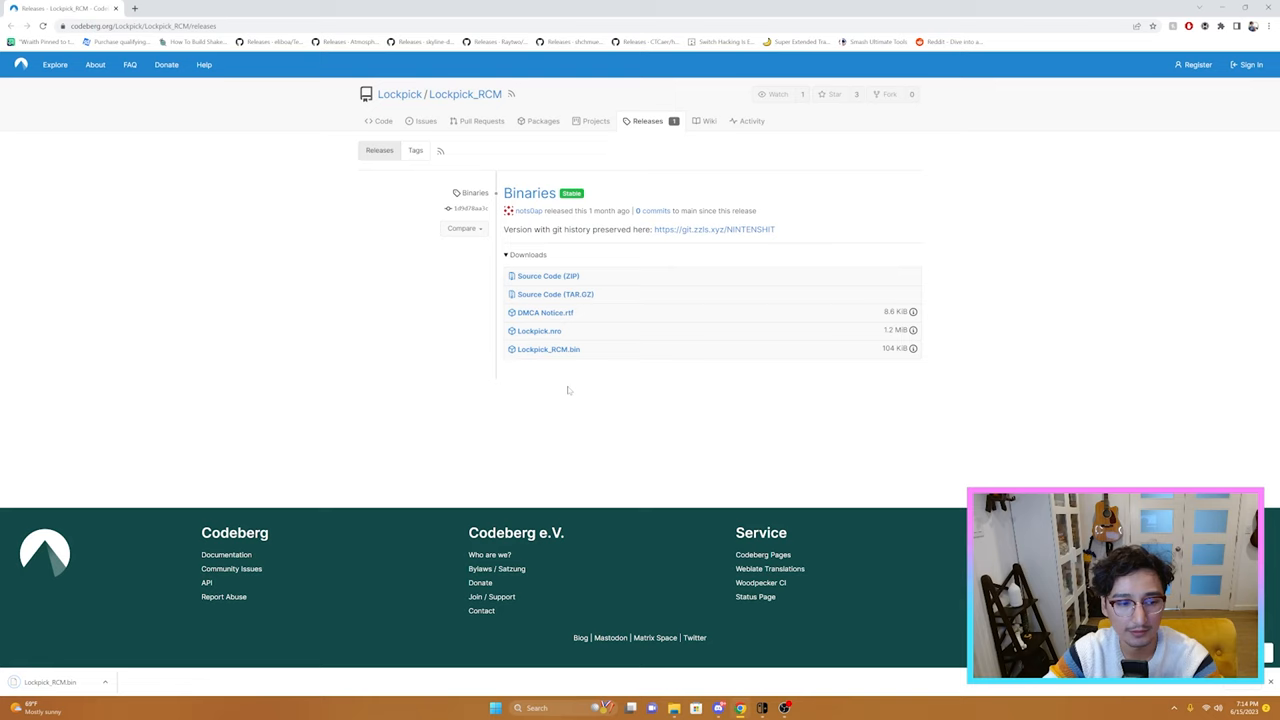
mouse_move(1014, 472)
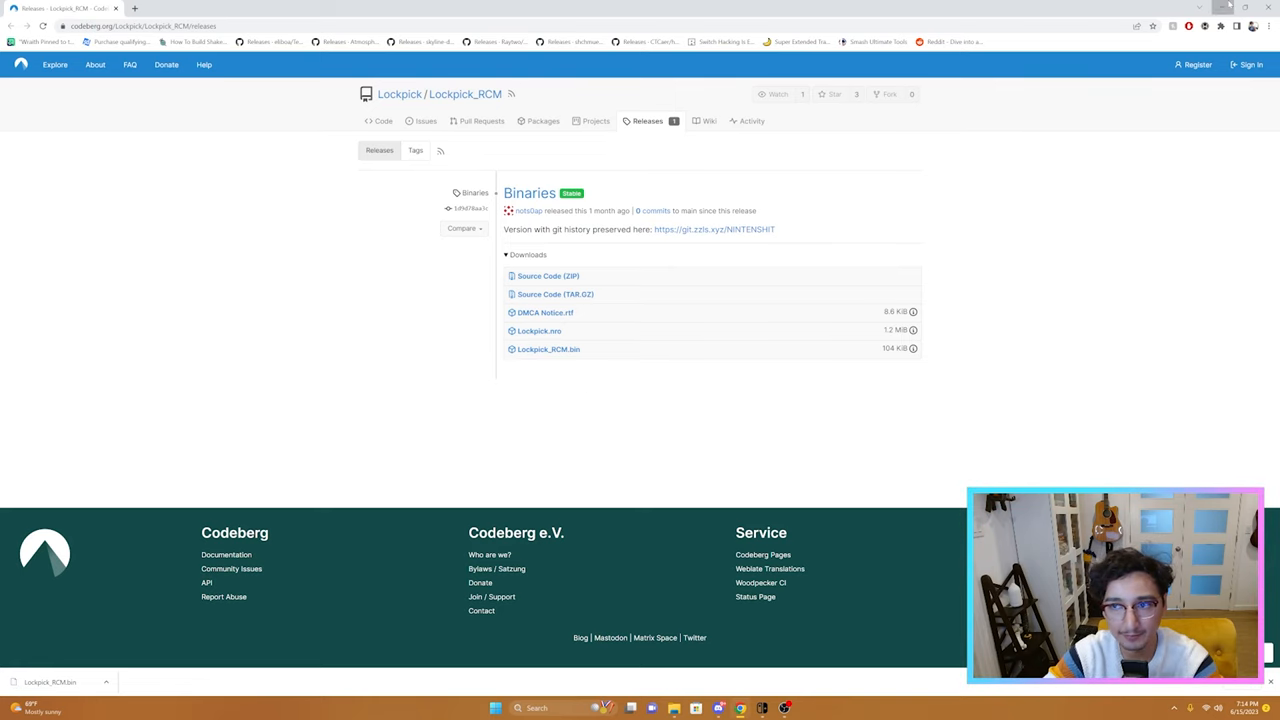
Confirm Lockpick_RCM.bin is in bootloader > payloads on the SWITCH SD drive, then close the window
click(1228, 8)
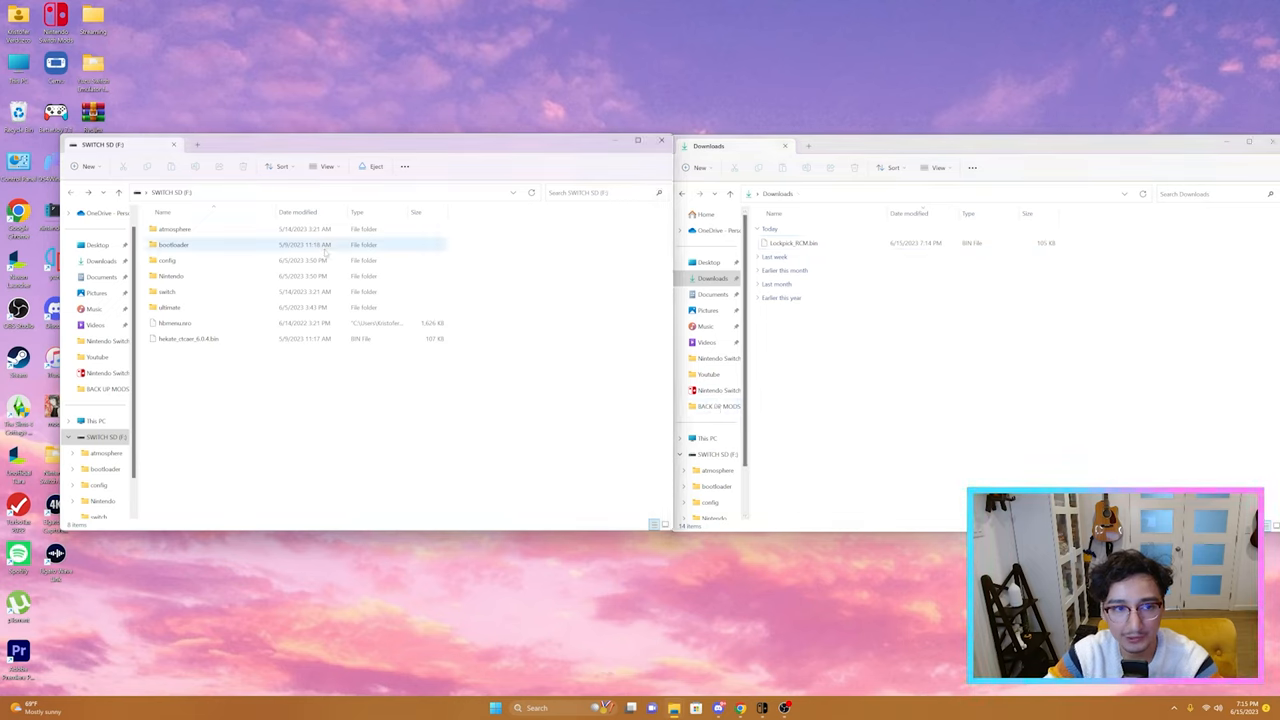
double_click(172, 244)
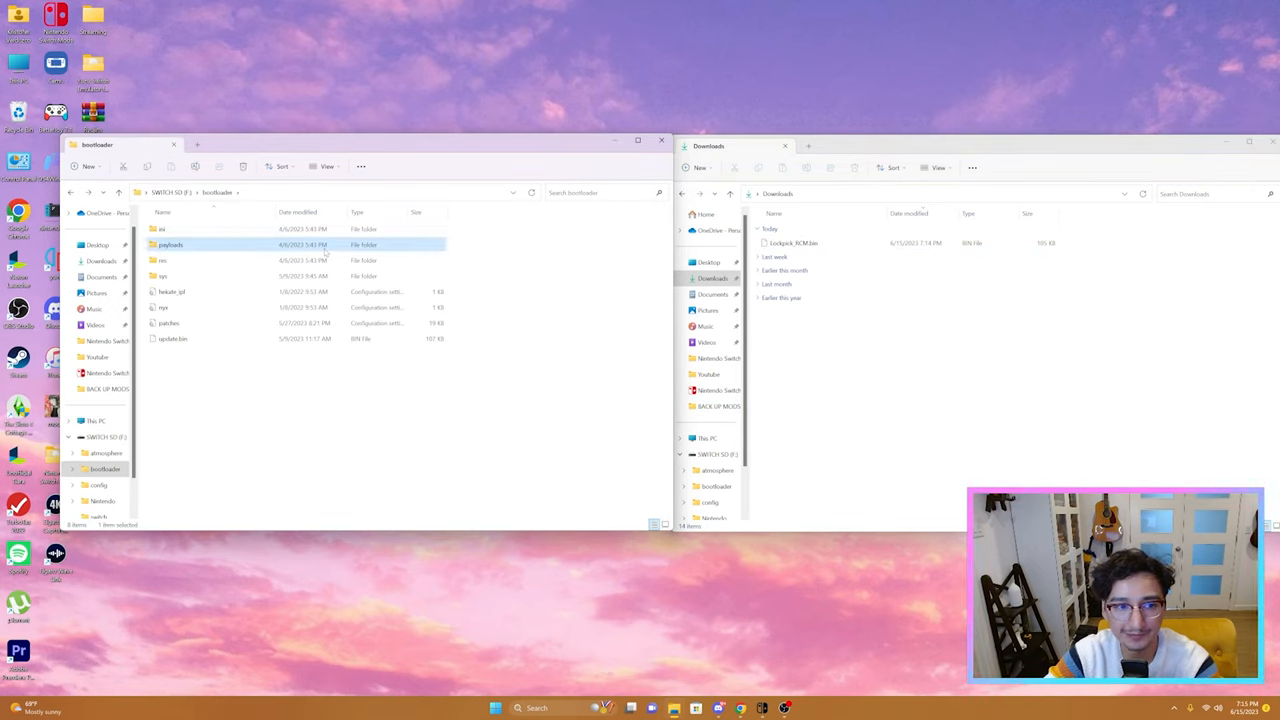
double_click(172, 244)
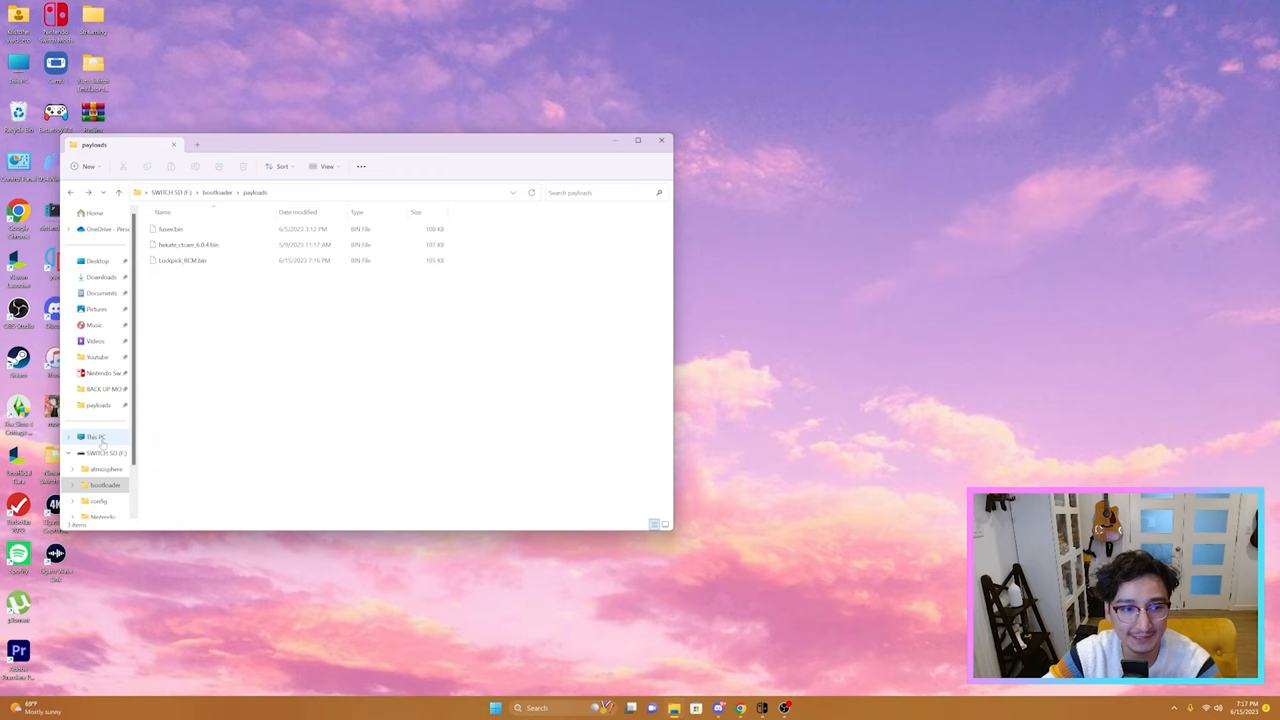
right_click(464, 232)
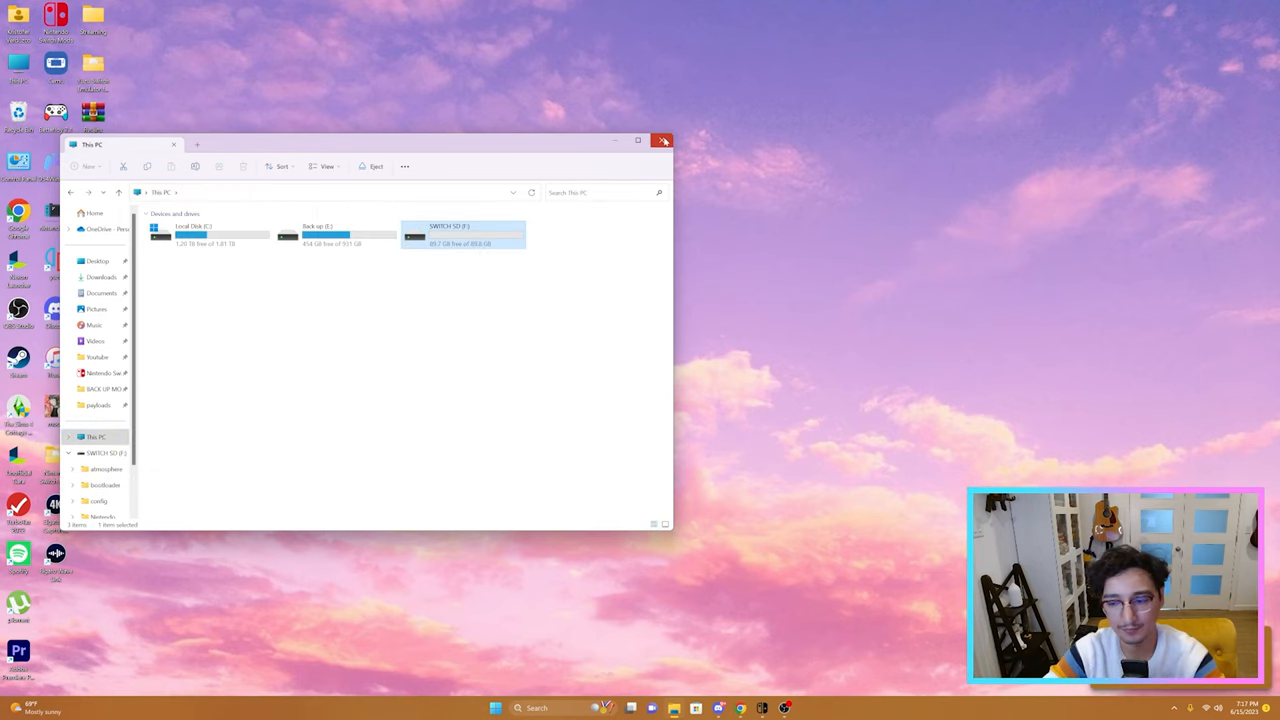
click(662, 140)
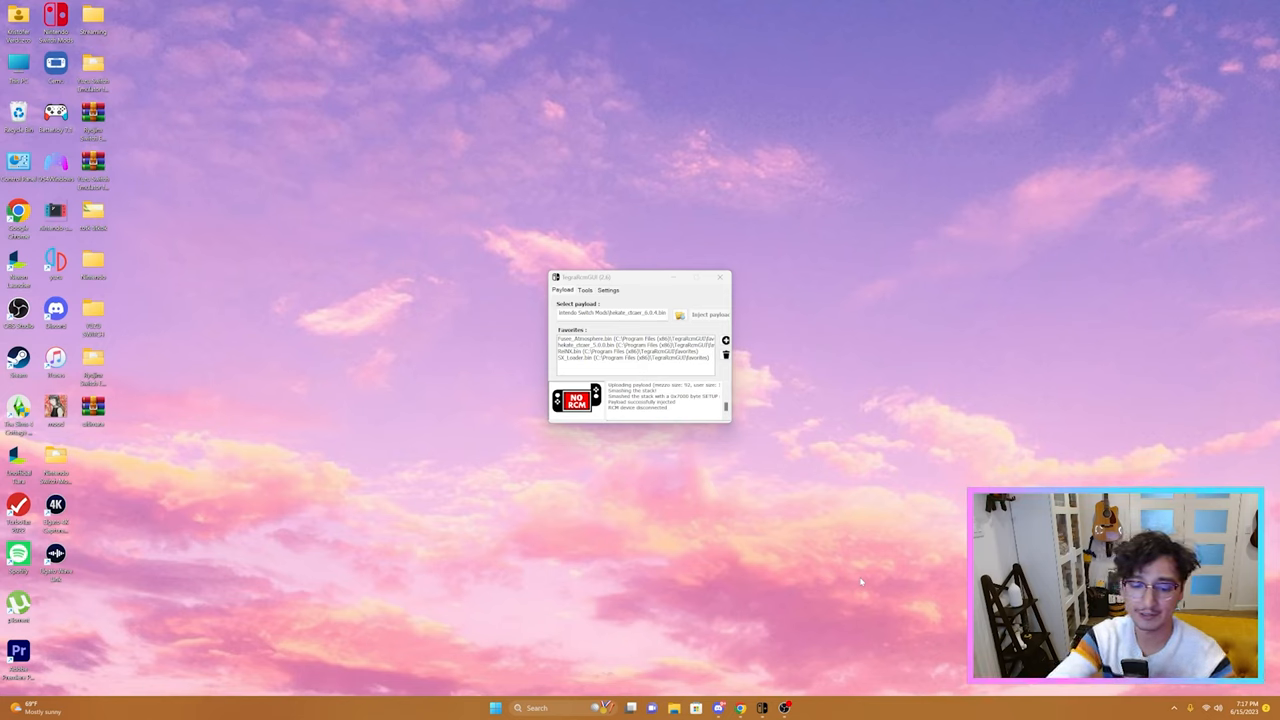
Inject the selected payload to the connected Switch with TegraRcmGUI
click(710, 314)
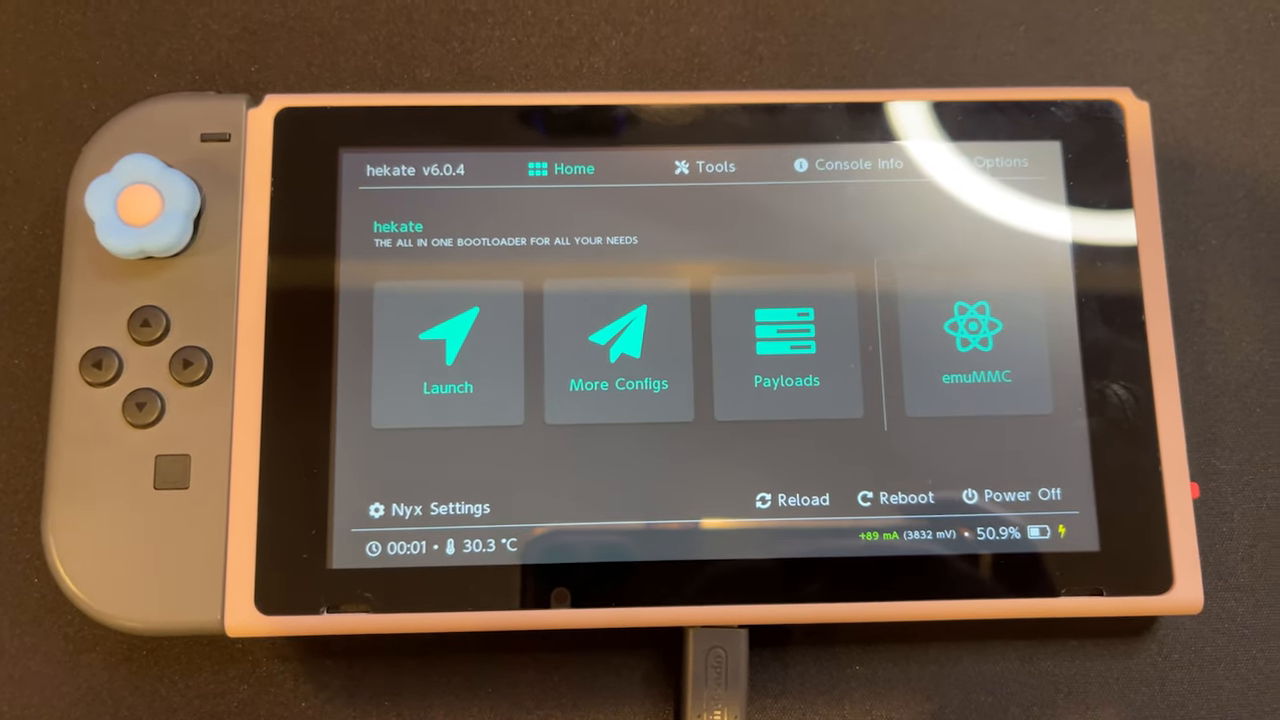
Launch Lockpick_RCM.bin from hekate's Payloads list to dump the keys
click(788, 350)
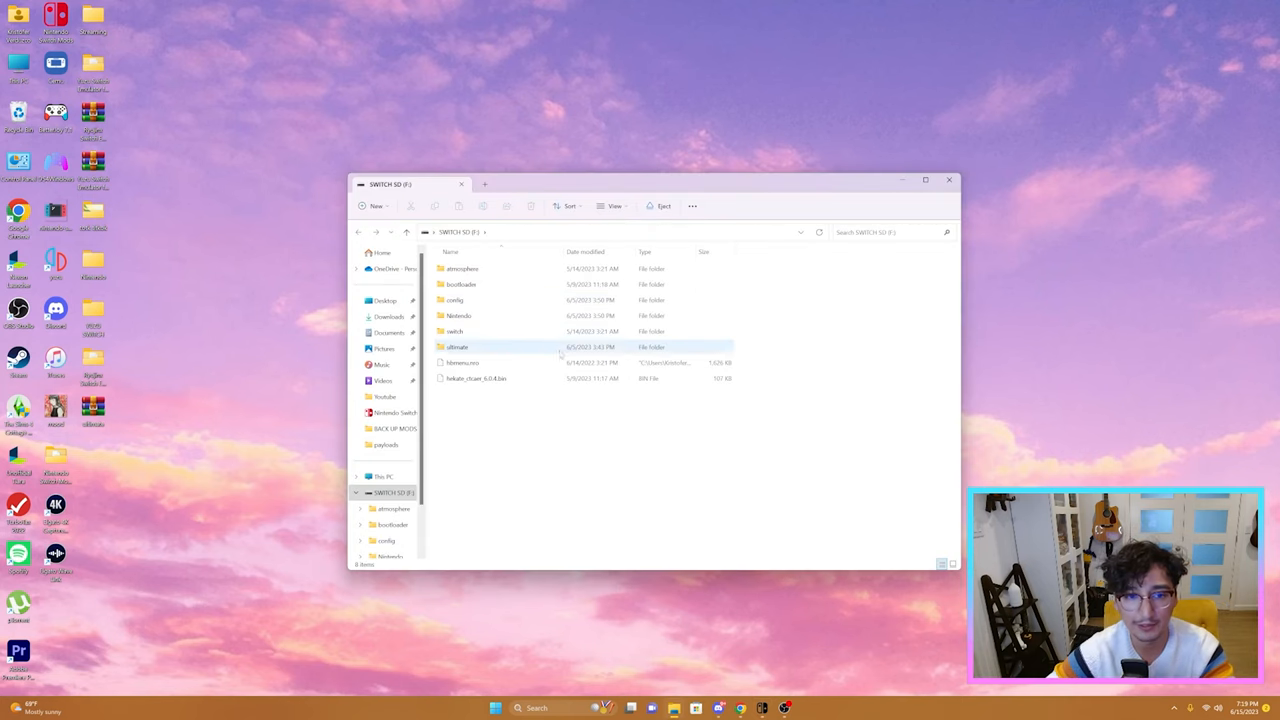
Show the dumped prod.keys and title.keys inside the SD card's switch folder
click(456, 332)
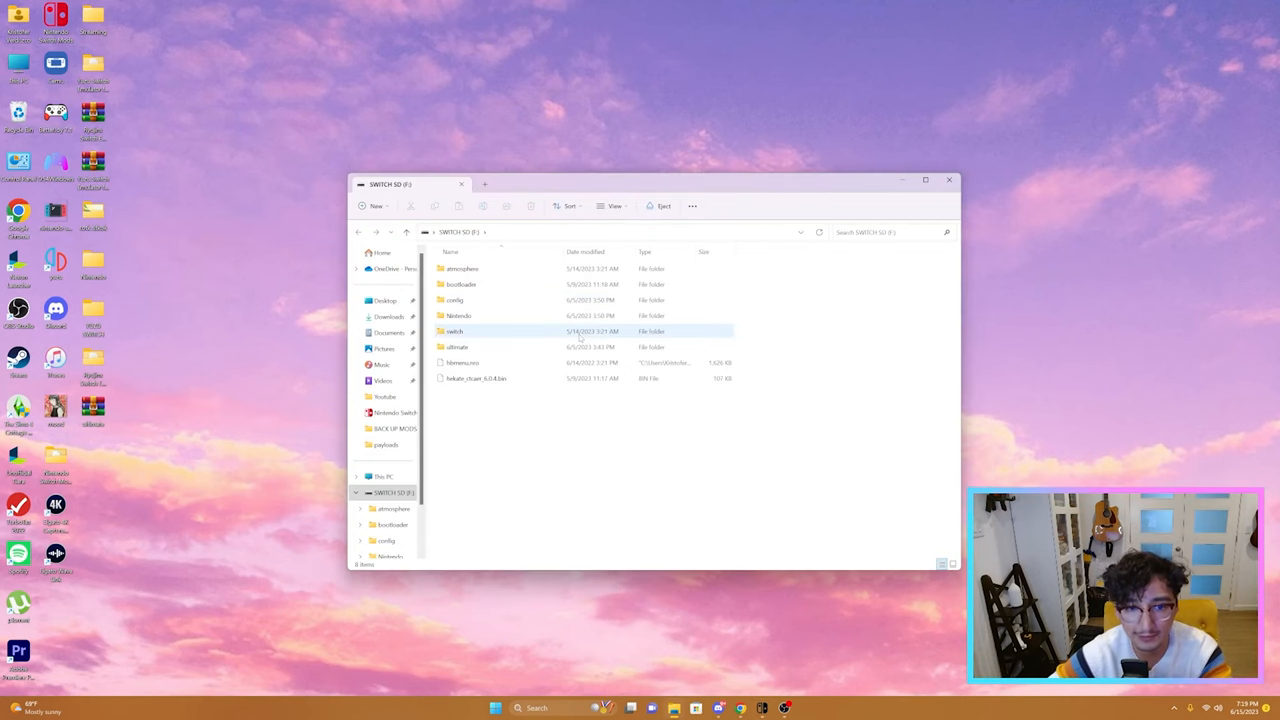
double_click(454, 332)
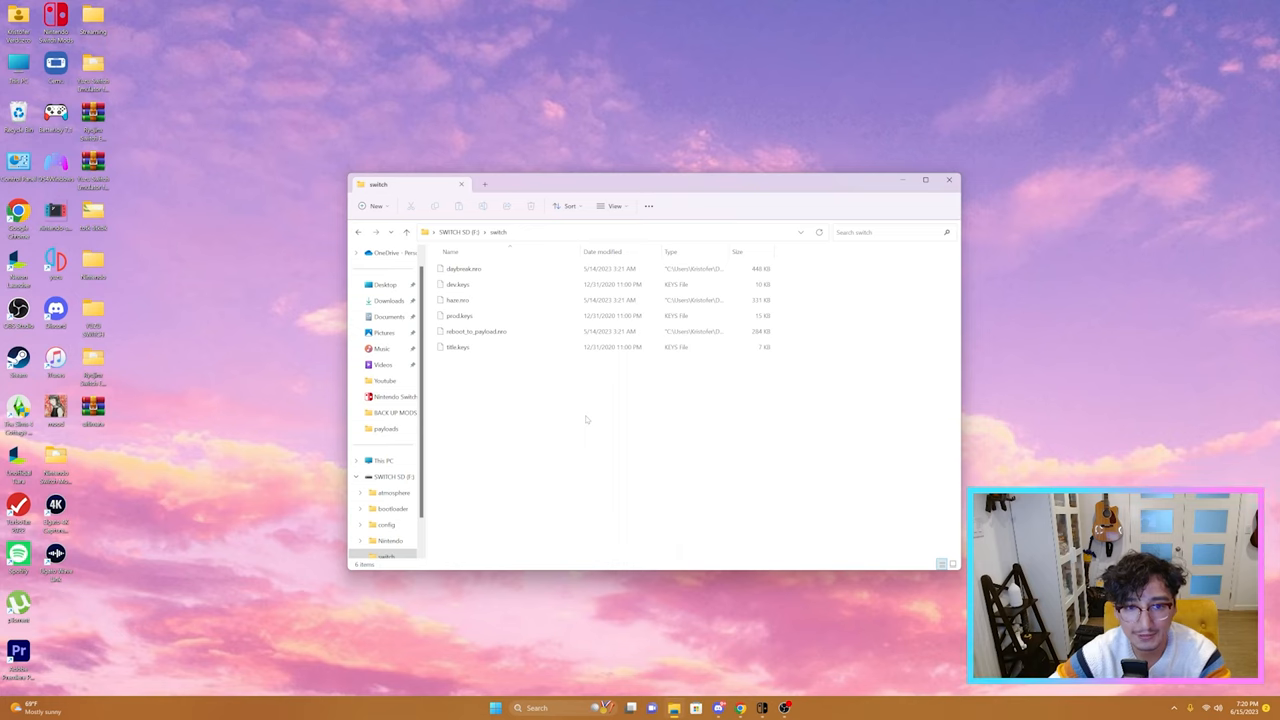
click(460, 316)
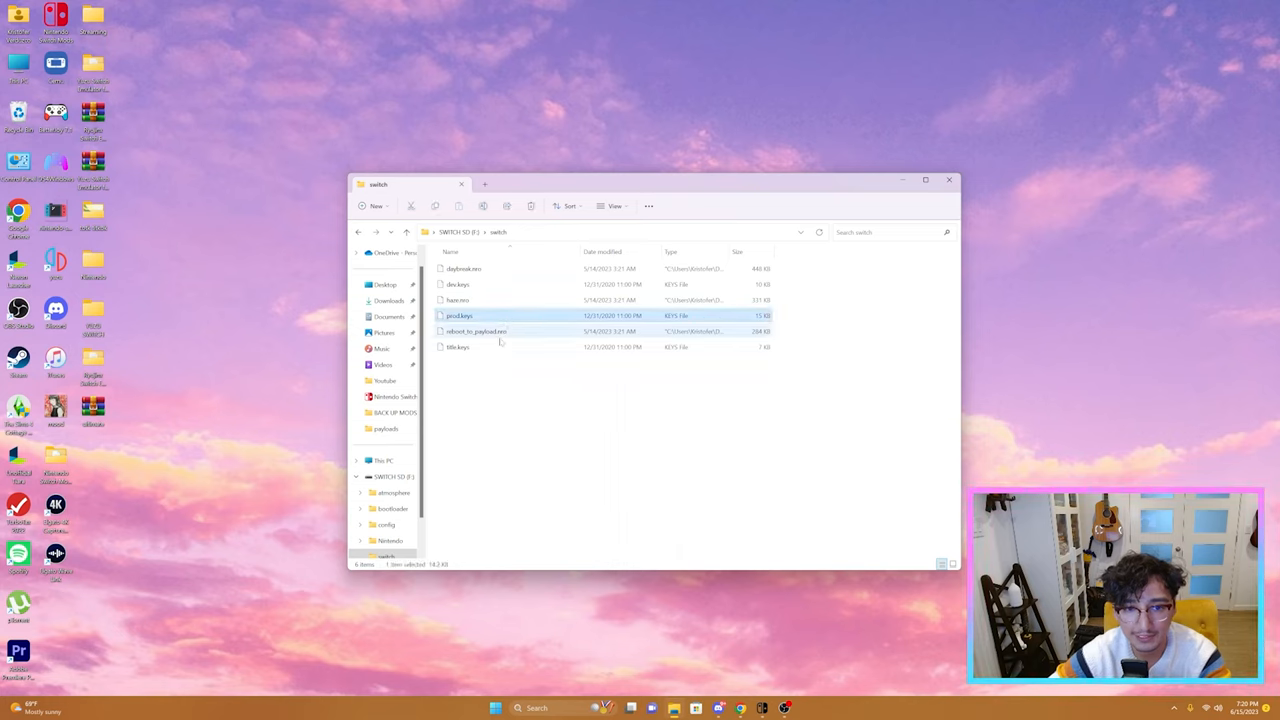
click(456, 348)
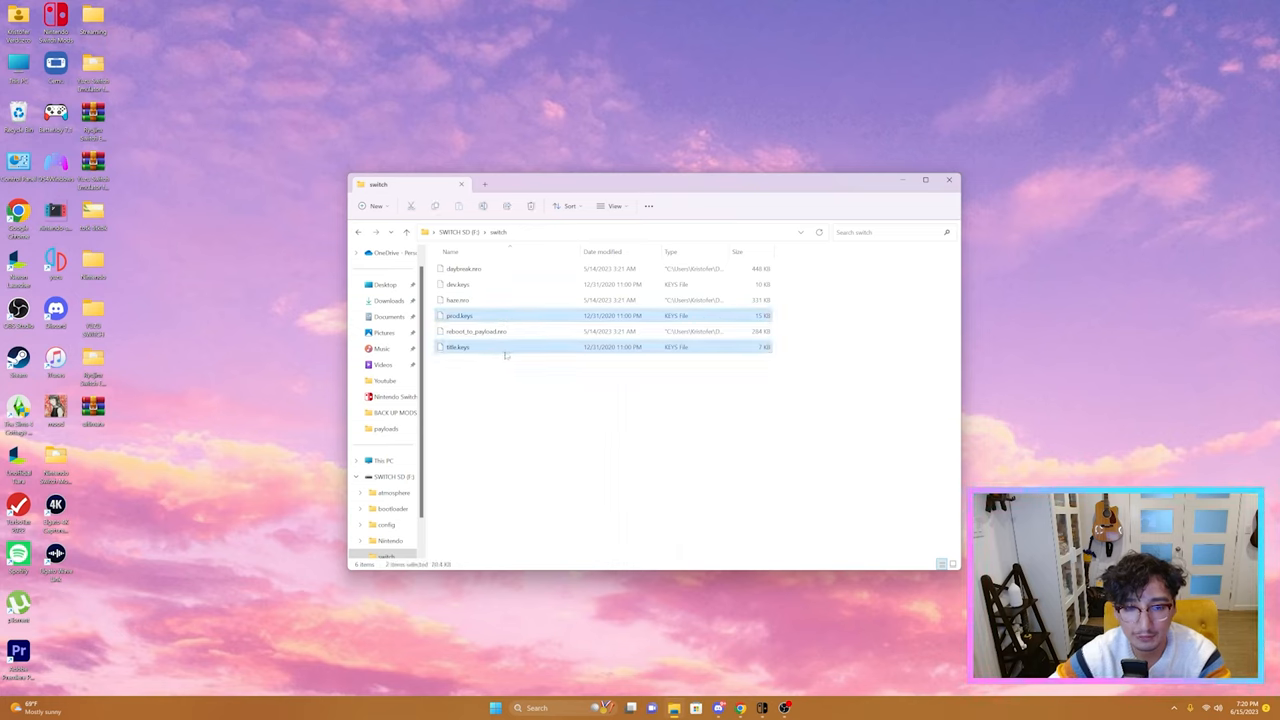
mouse_move(512, 348)
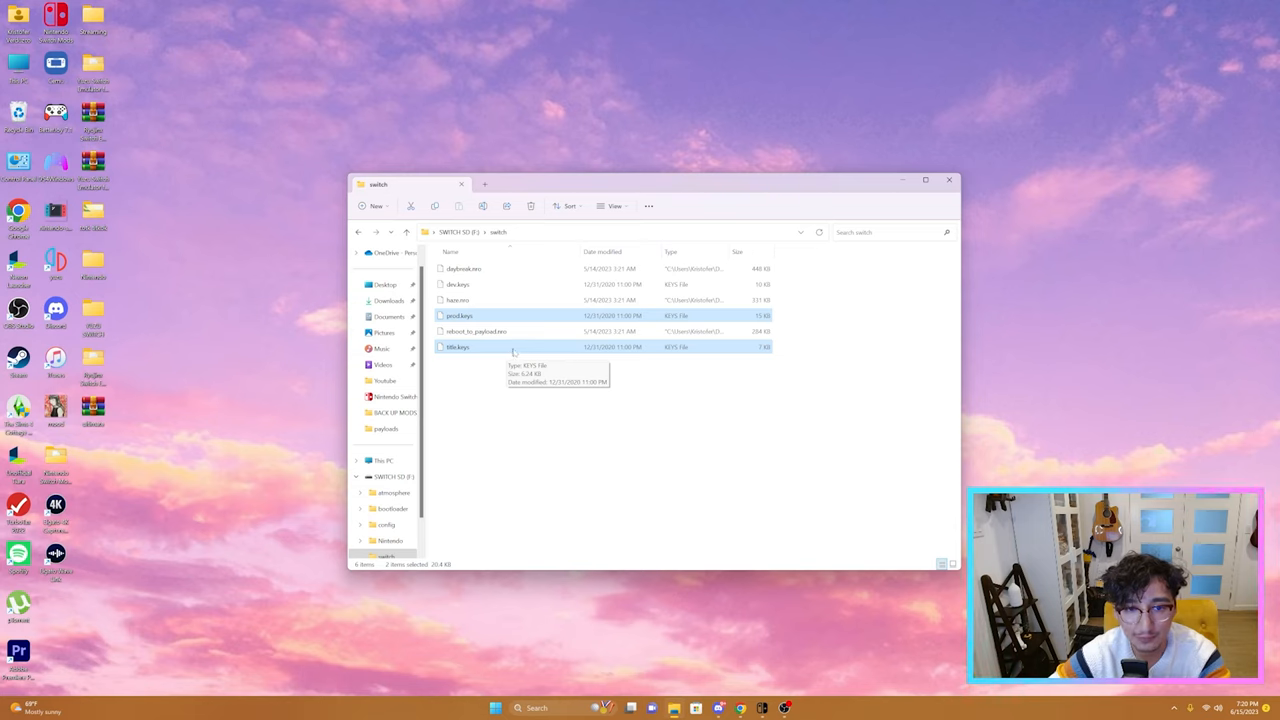